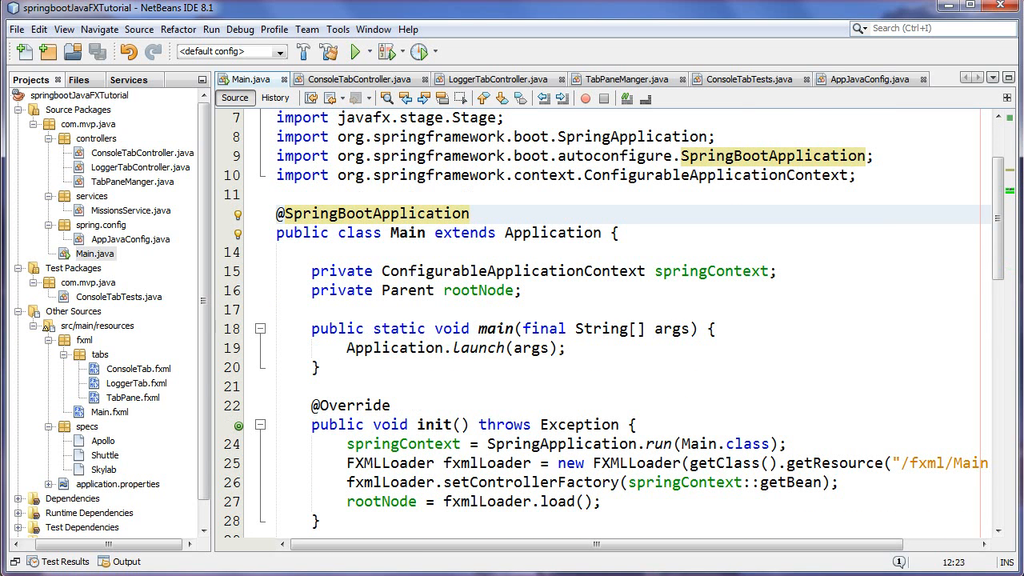
# Step: Run the springbootJavaFXTutorial project so the JavaFX missions window launches
pyautogui.click(355, 51)
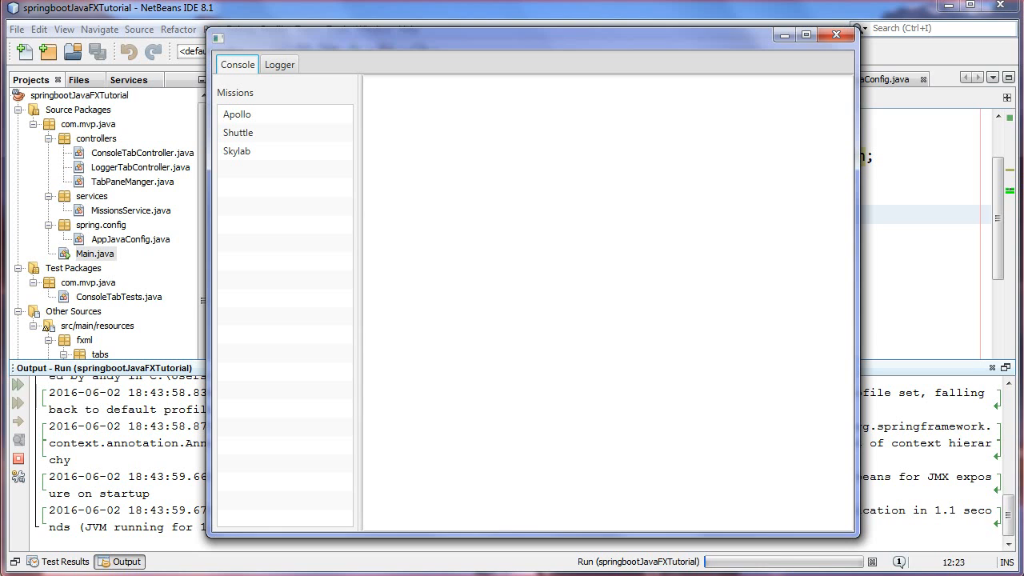
# Step: Show the Apollo, Shuttle and Skylab mission details in the running demo
pyautogui.click(236, 131)
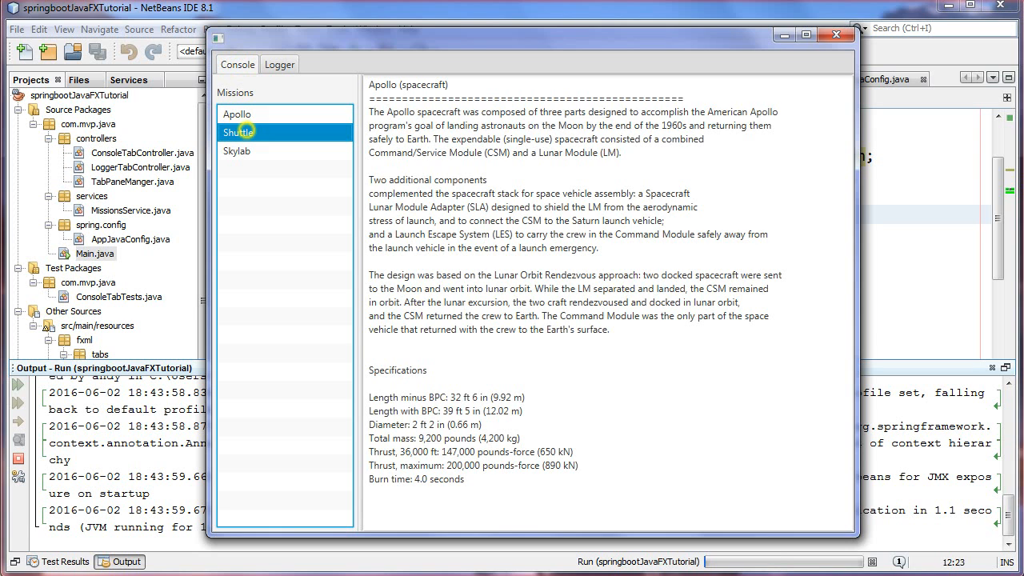
pyautogui.click(238, 131)
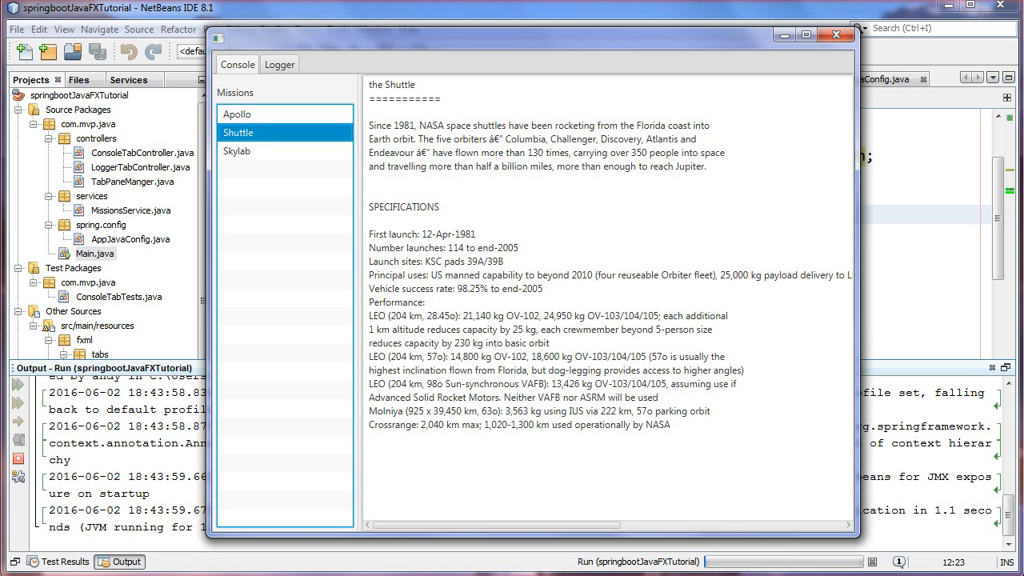
pyautogui.click(237, 151)
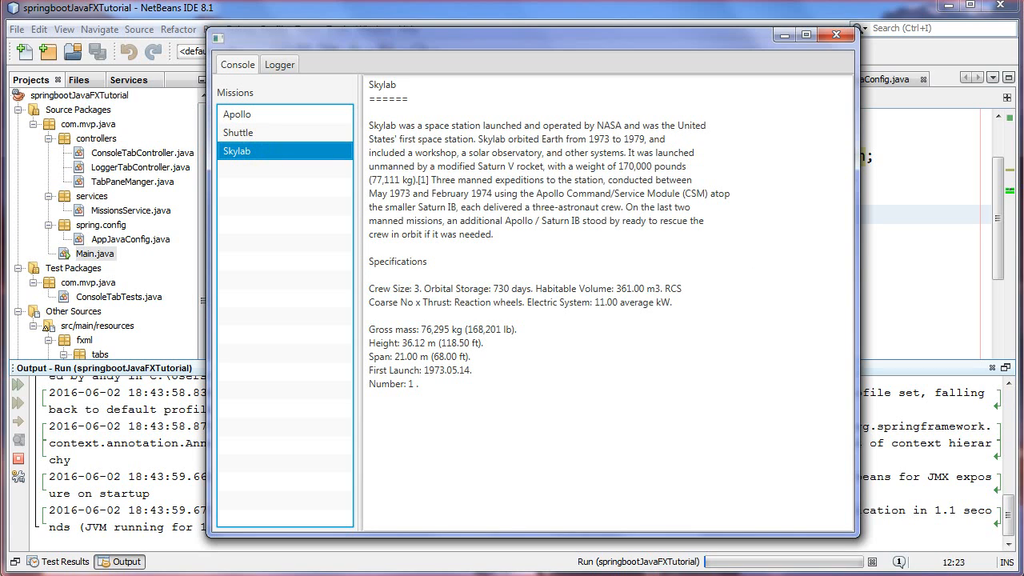
# Step: Check the Logger tab's retrieval messages, return to Console, and close the demo app
pyautogui.click(278, 64)
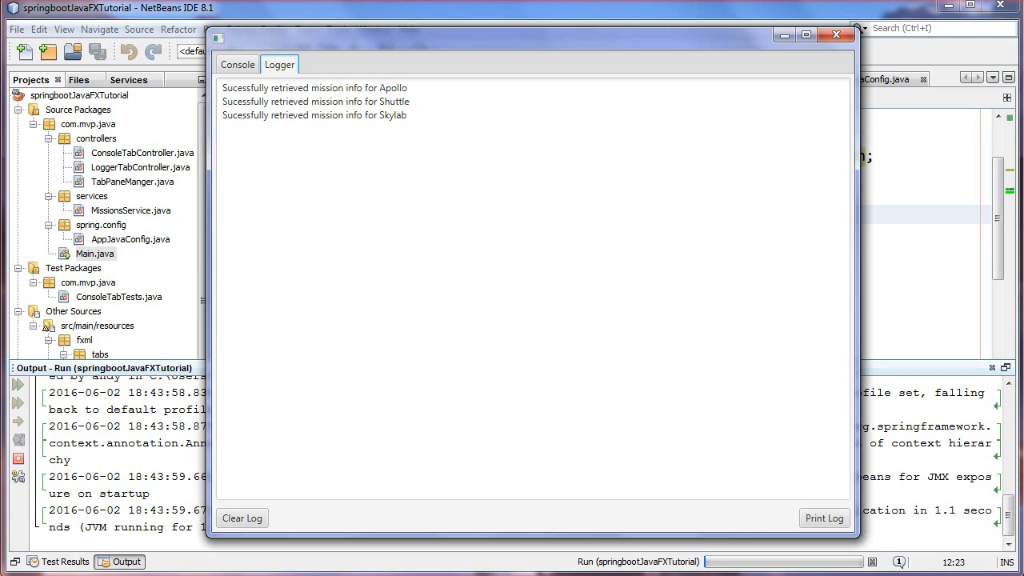
pyautogui.click(236, 64)
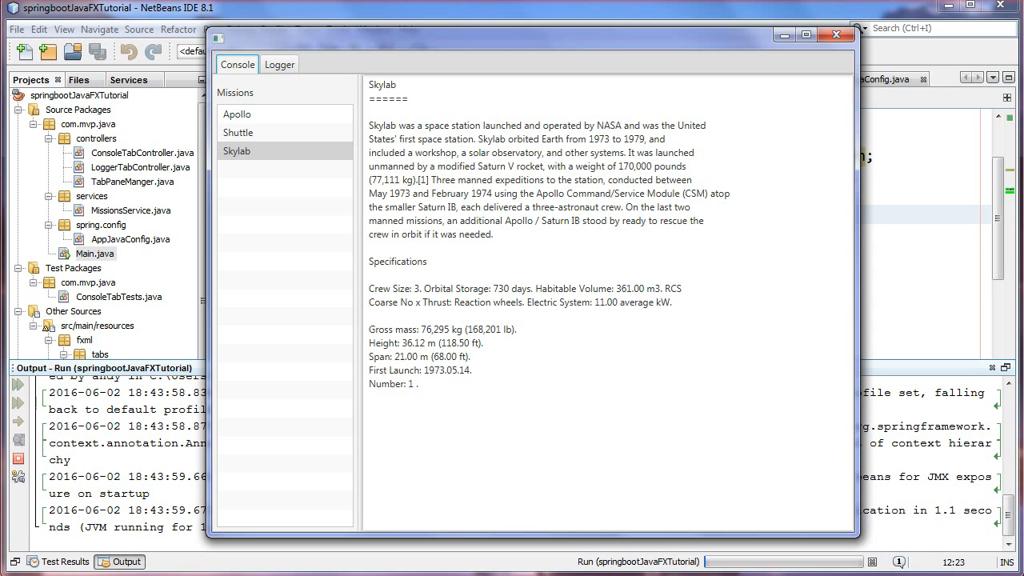
pyautogui.click(837, 35)
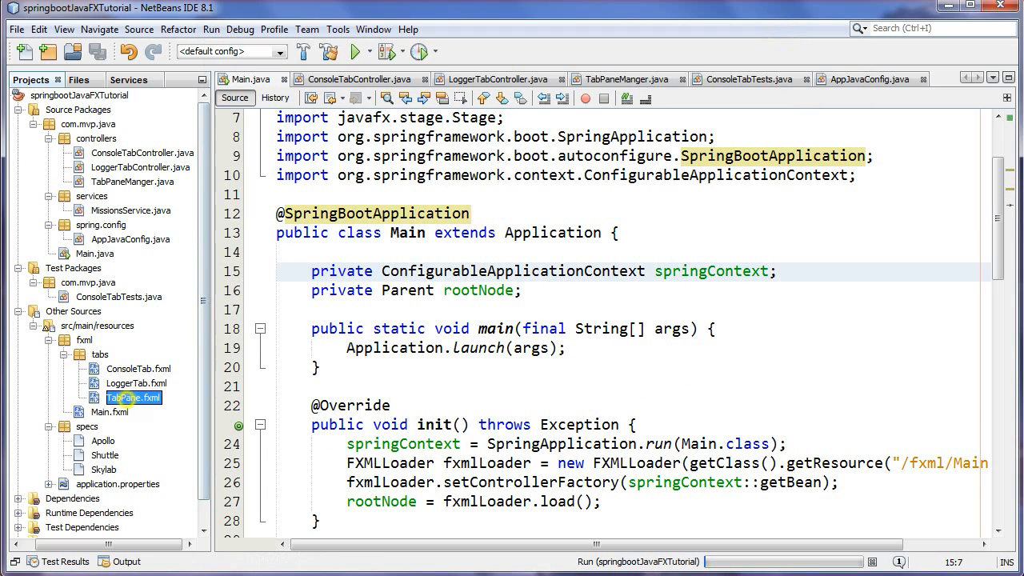
pyautogui.rightClick(134, 397)
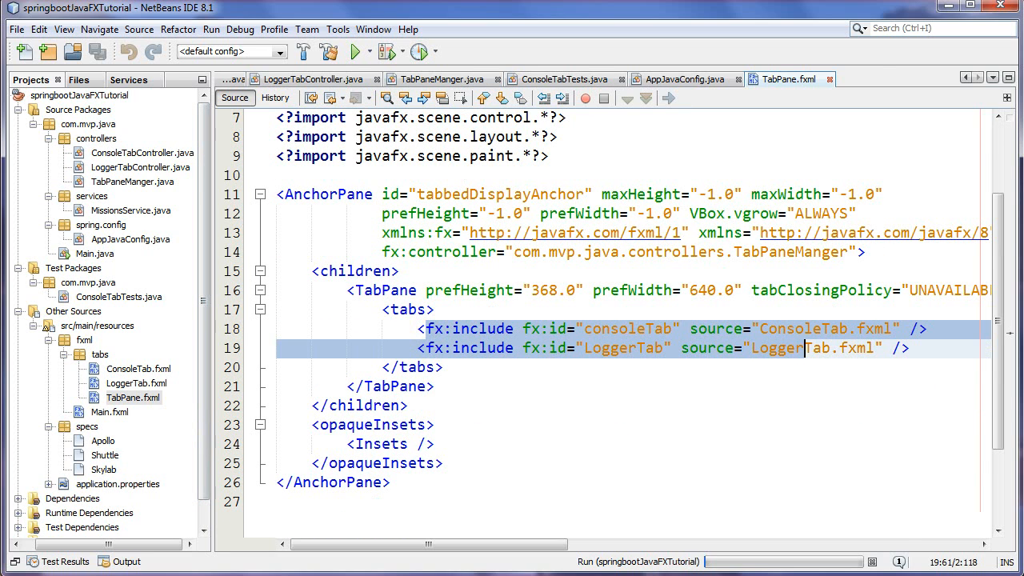
pyautogui.click(248, 80)
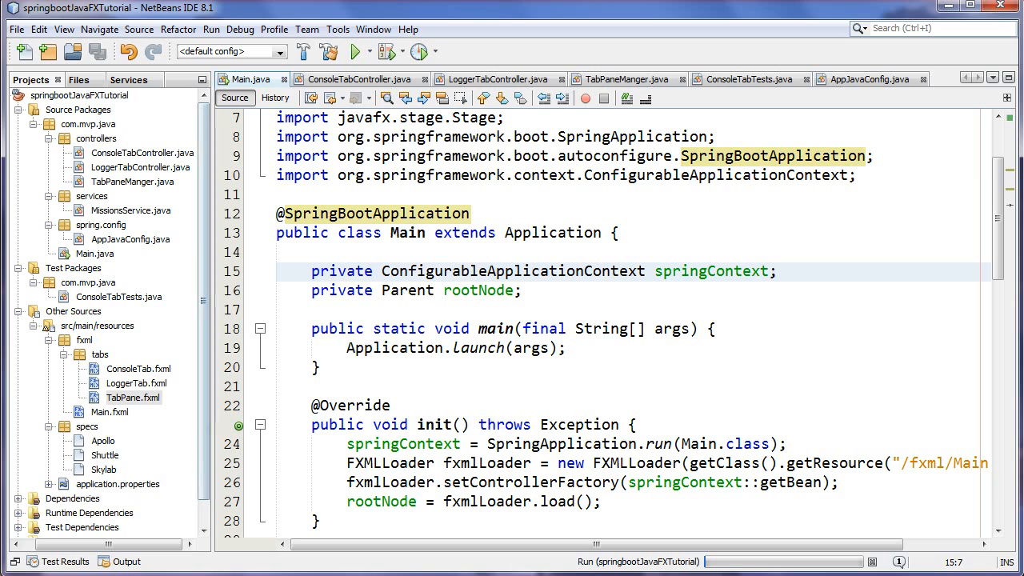
pyautogui.click(138, 368)
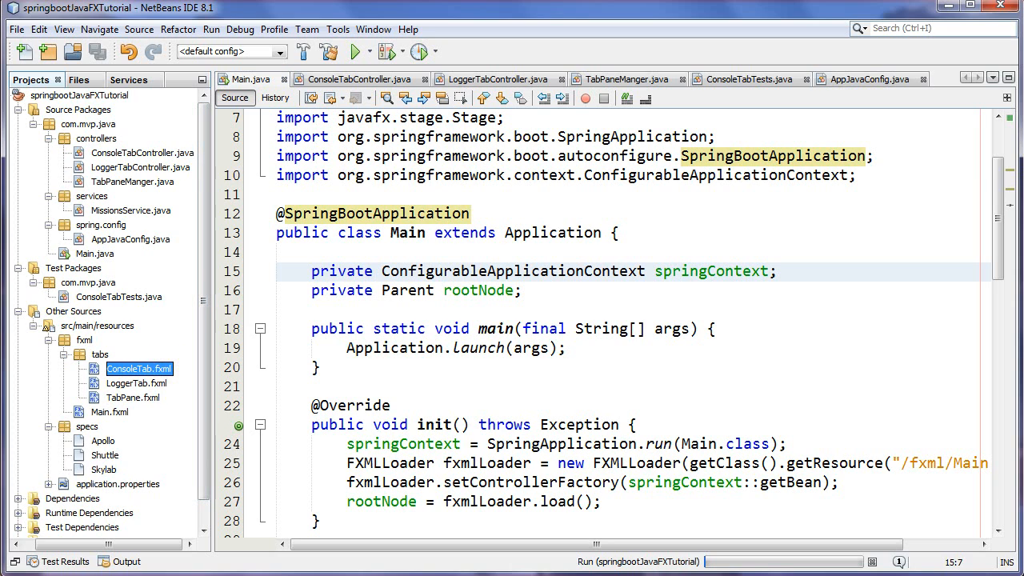
pyautogui.click(131, 183)
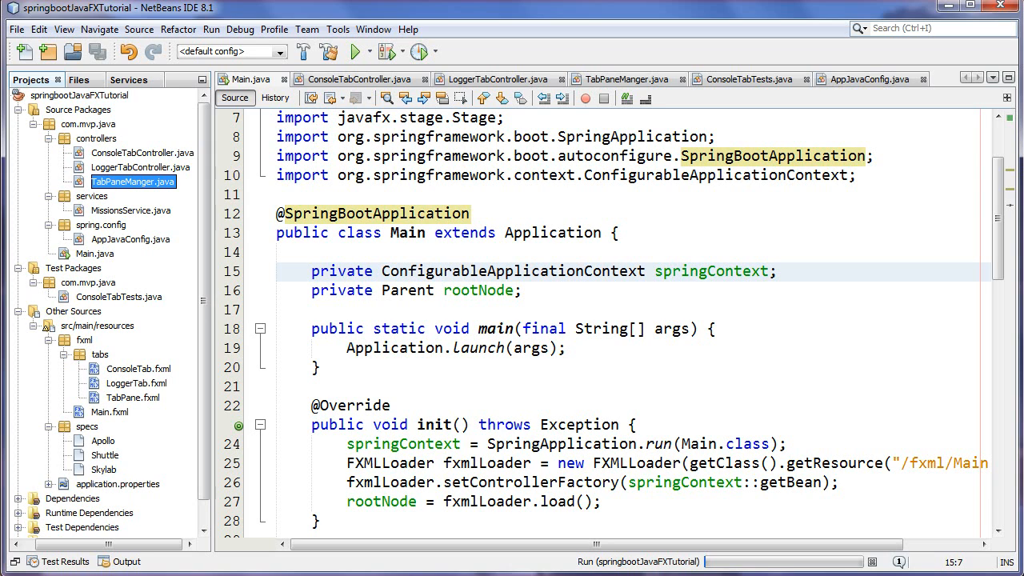
# Step: Give Main.java the full window and highlight its Application superclass
pyautogui.scroll(-3)
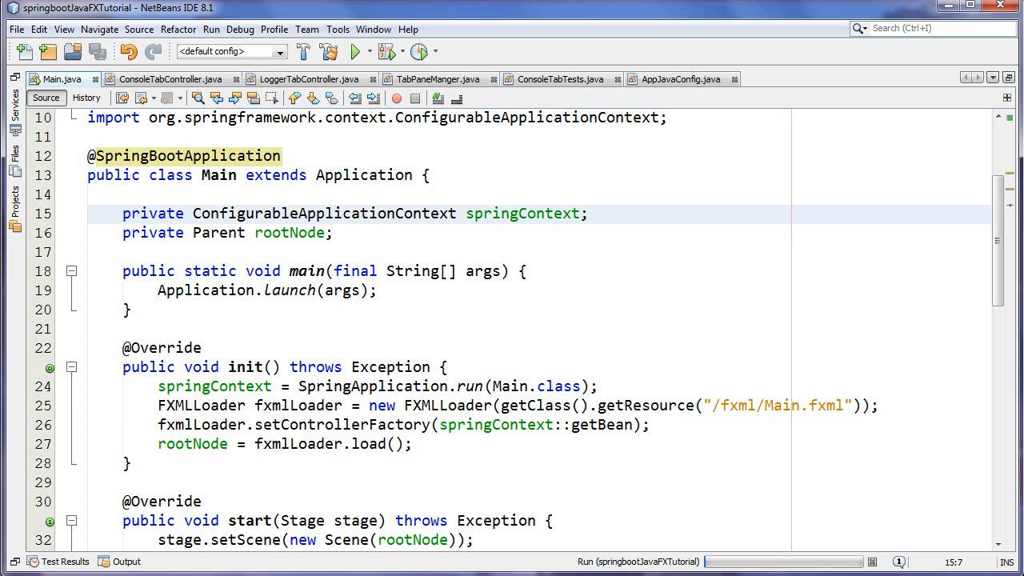
pyautogui.click(141, 215)
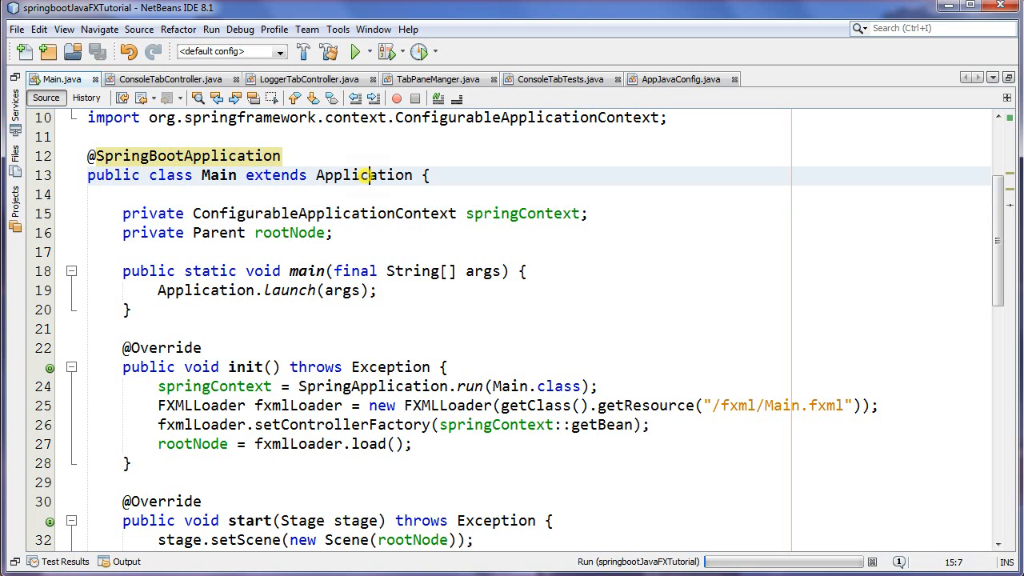
pyautogui.doubleClick(365, 174)
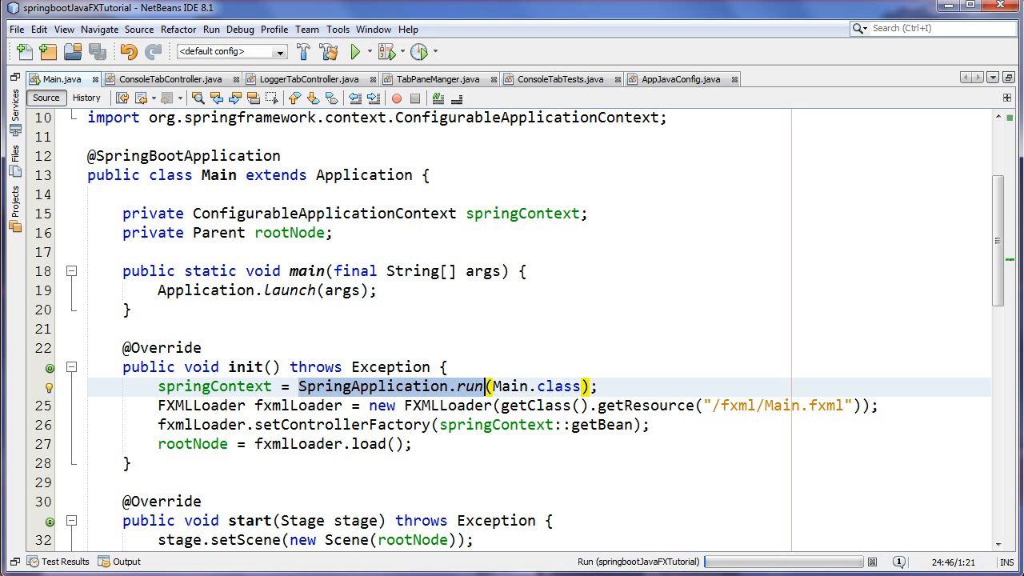
# Step: Highlight the SpringApplication.run call and Main.class passed into it
pyautogui.doubleClick(324, 212)
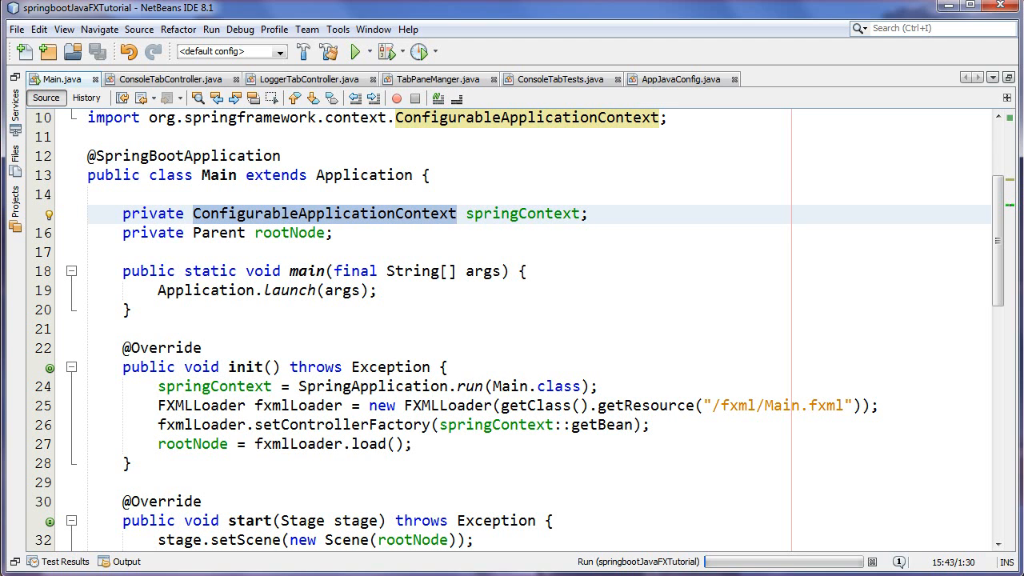
pyautogui.scroll(-3)
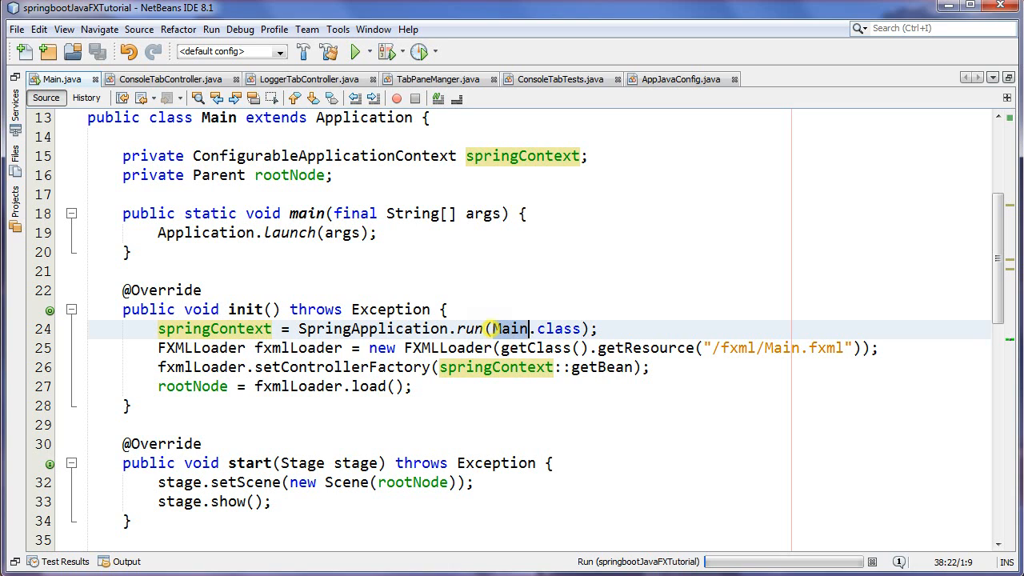
pyautogui.doubleClick(558, 328)
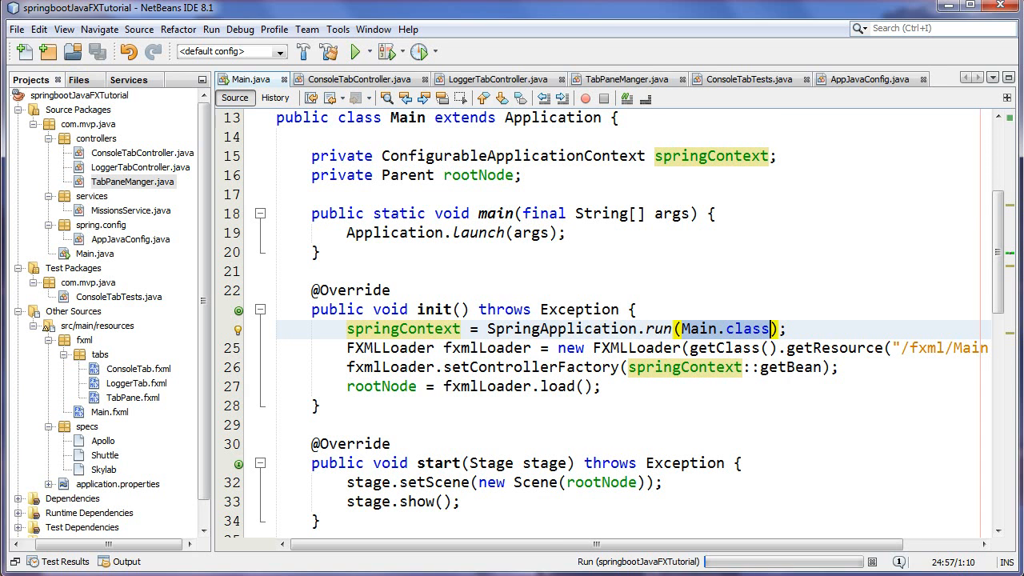
pyautogui.click(496, 80)
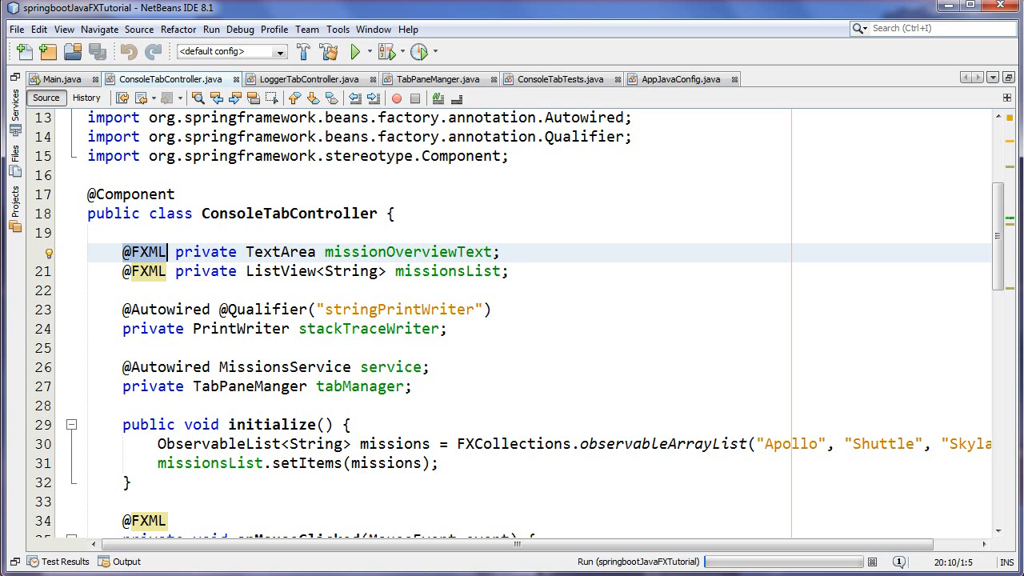
pyautogui.doubleClick(280, 251)
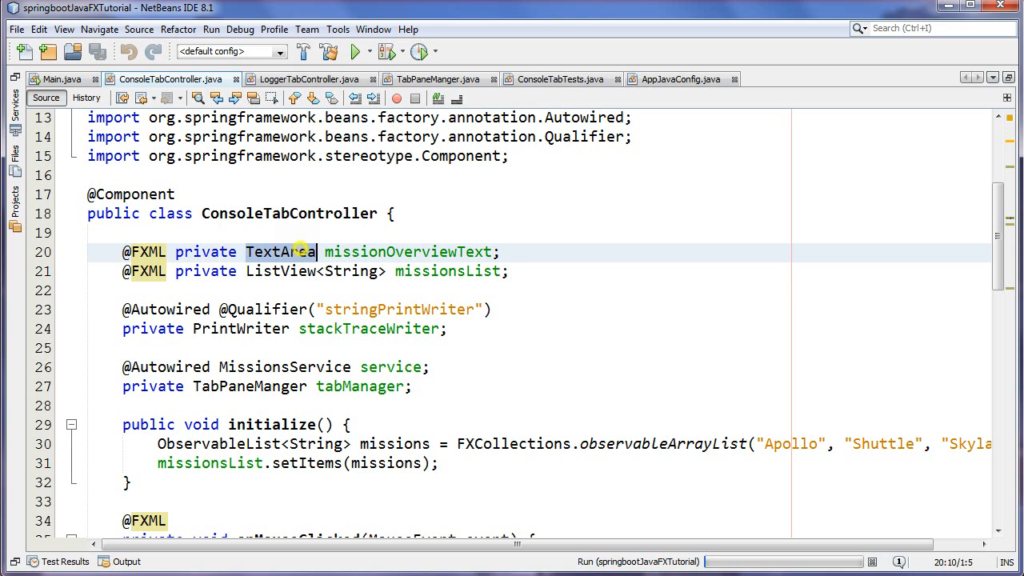
pyautogui.click(280, 270)
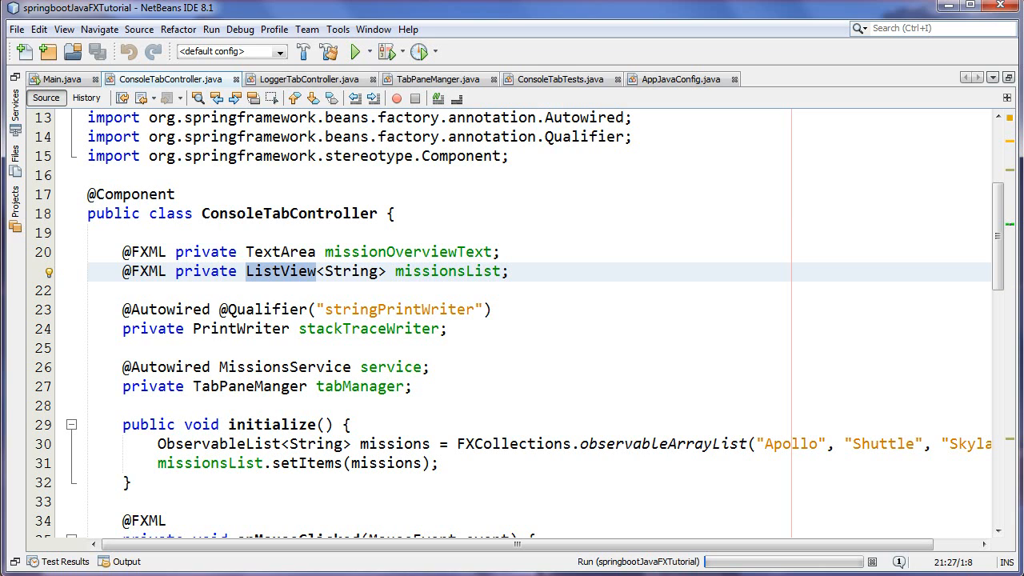
pyautogui.click(317, 272)
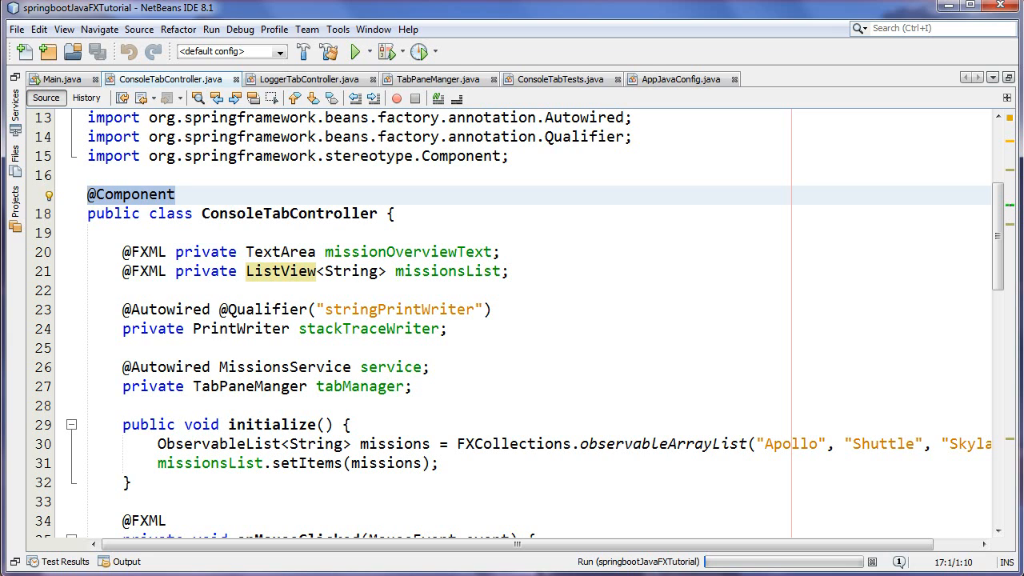
pyautogui.click(88, 195)
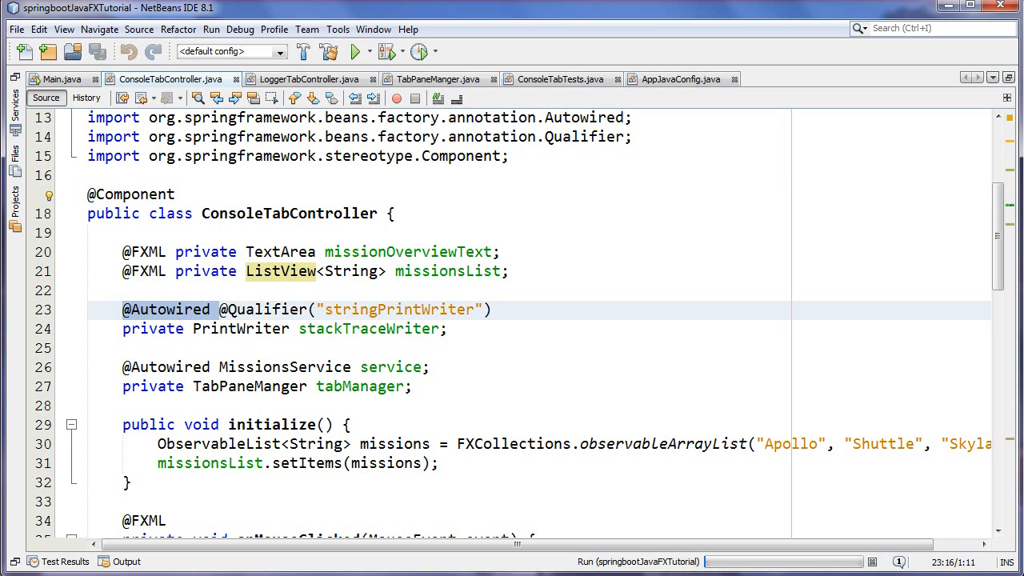
pyautogui.scroll(-3)
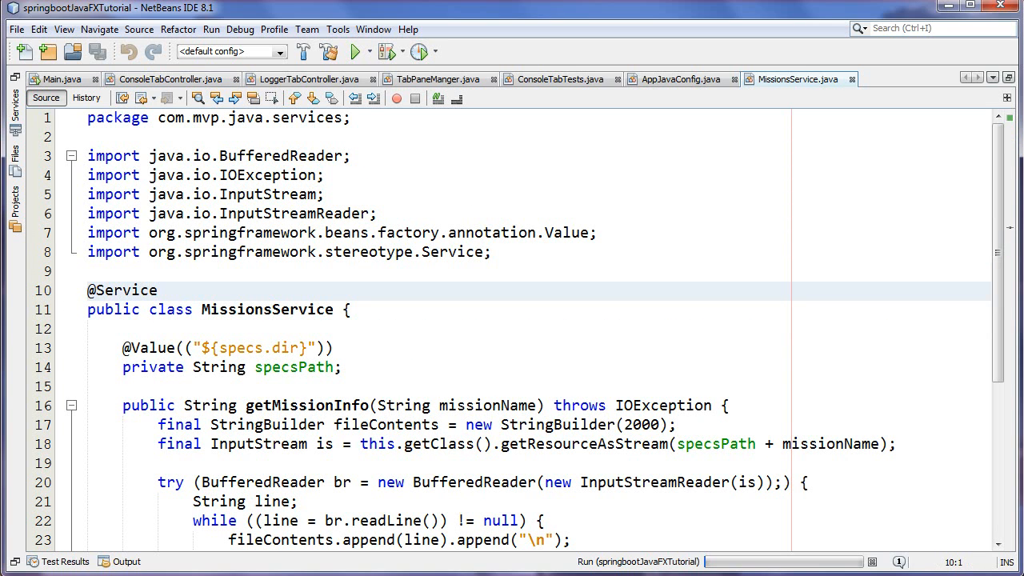
pyautogui.scroll(-3)
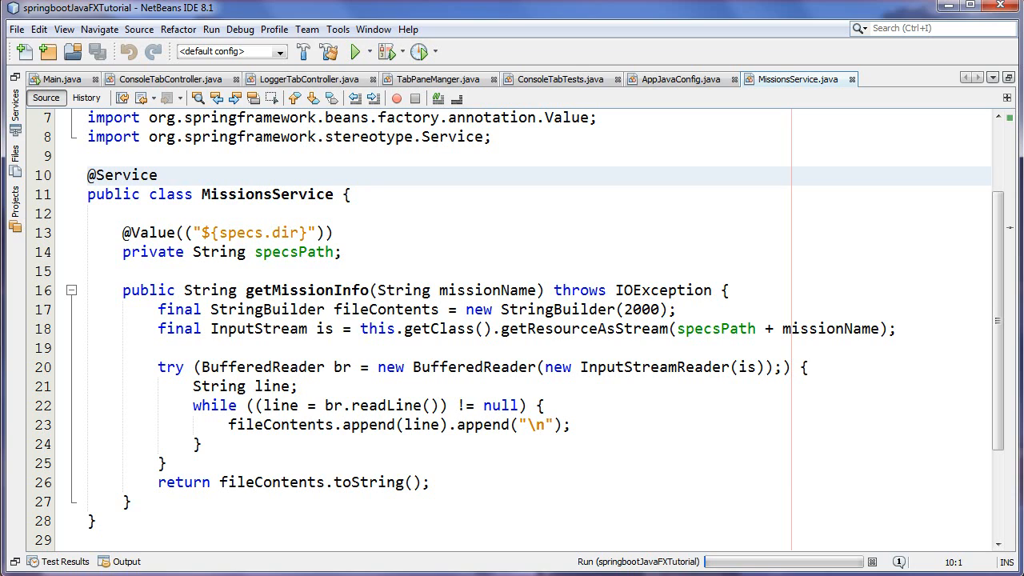
pyautogui.click(88, 174)
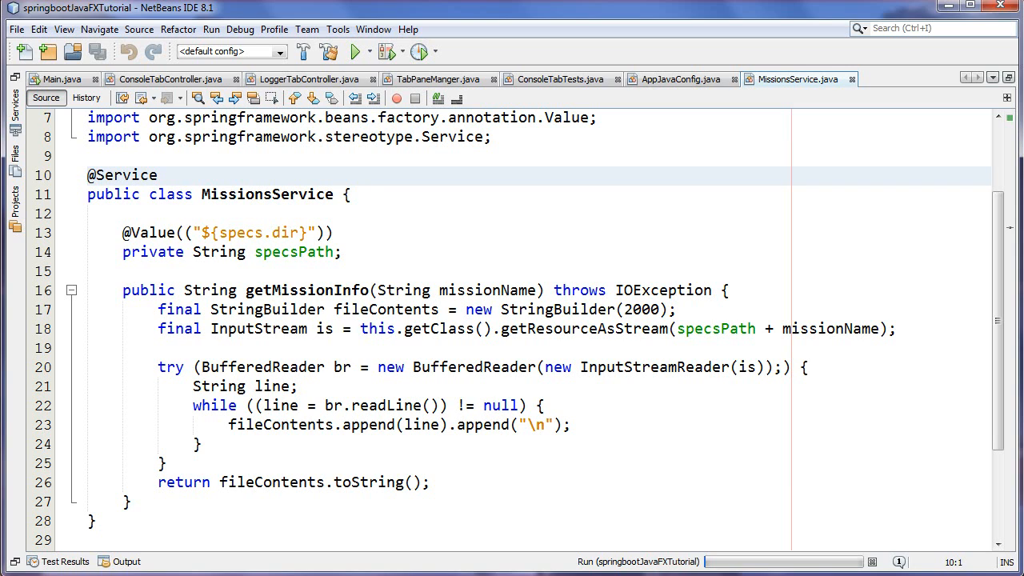
pyautogui.click(89, 175)
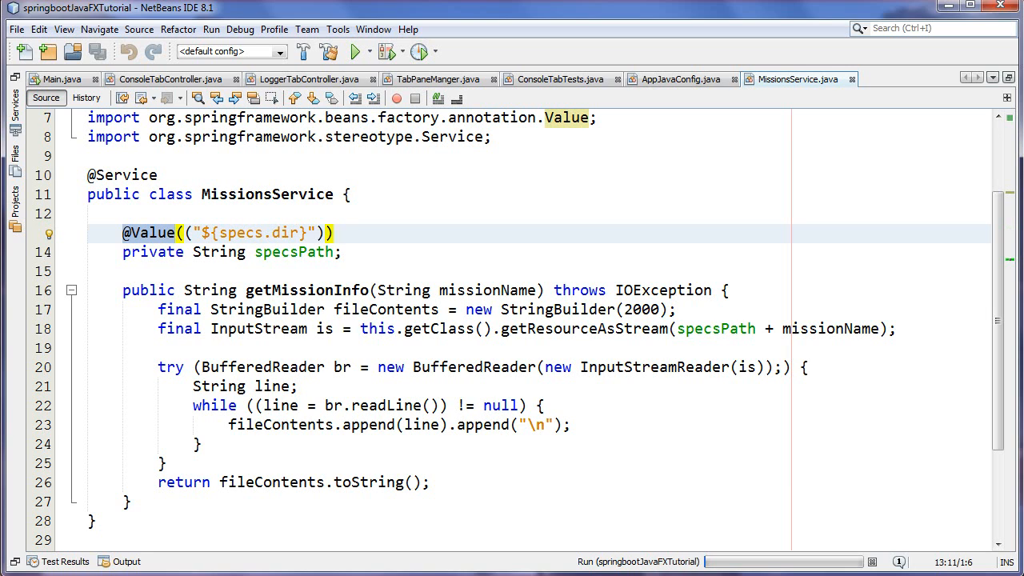
pyautogui.click(176, 234)
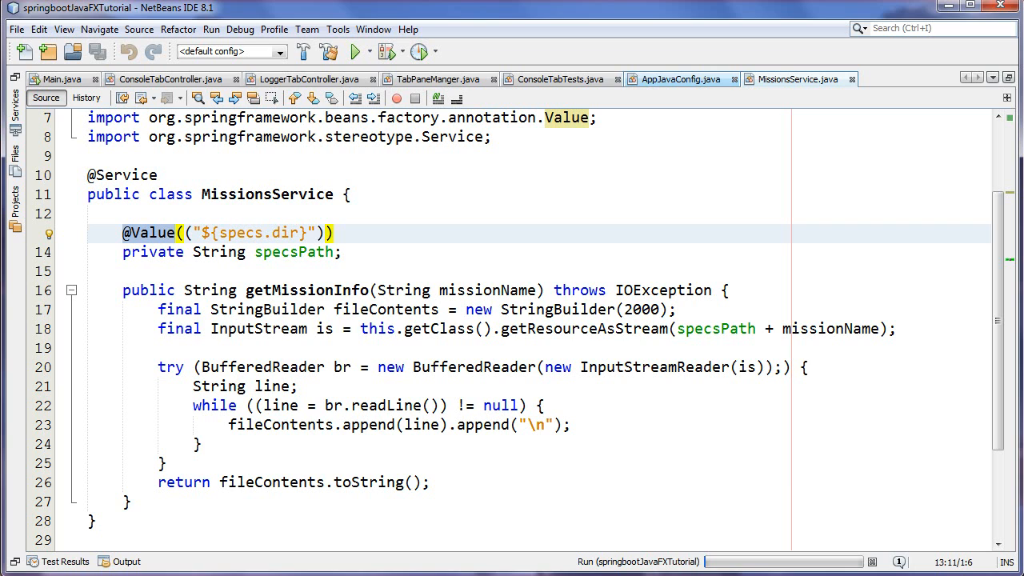
# Step: Switch to the TabPaneManger.java class
pyautogui.click(435, 80)
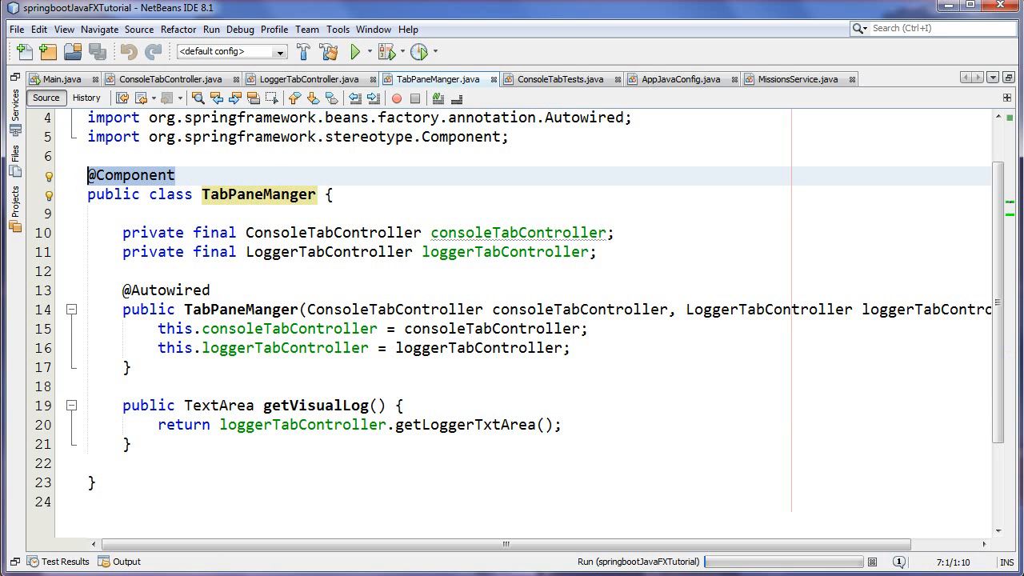
# Step: Highlight TabPaneManger's injected consoleTabController field, then go back to ConsoleTabController.java
pyautogui.click(167, 289)
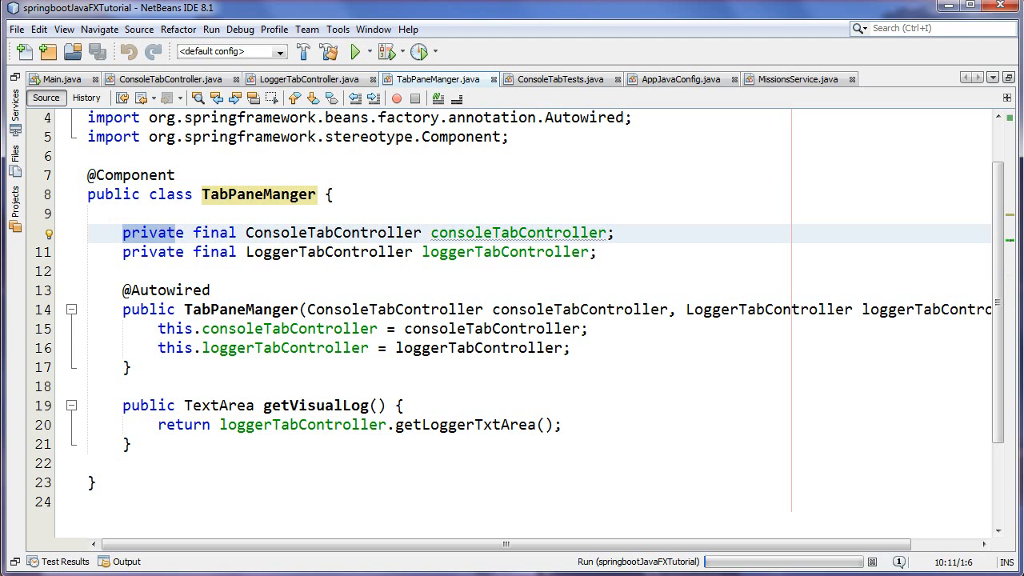
pyautogui.click(160, 80)
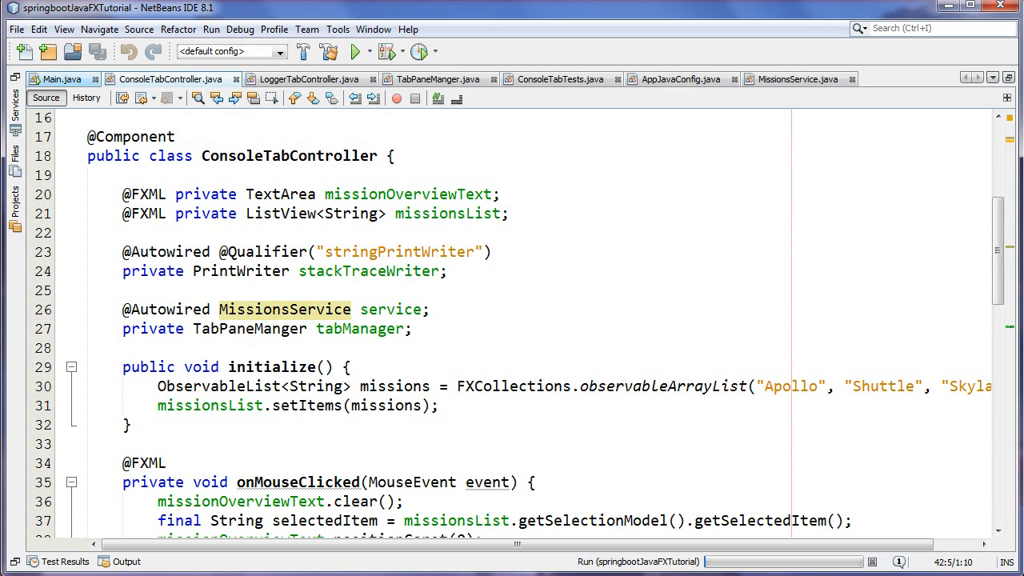
# Step: Switch to Main.java showing init() loading Main.fxml via Spring's getBean
pyautogui.click(61, 78)
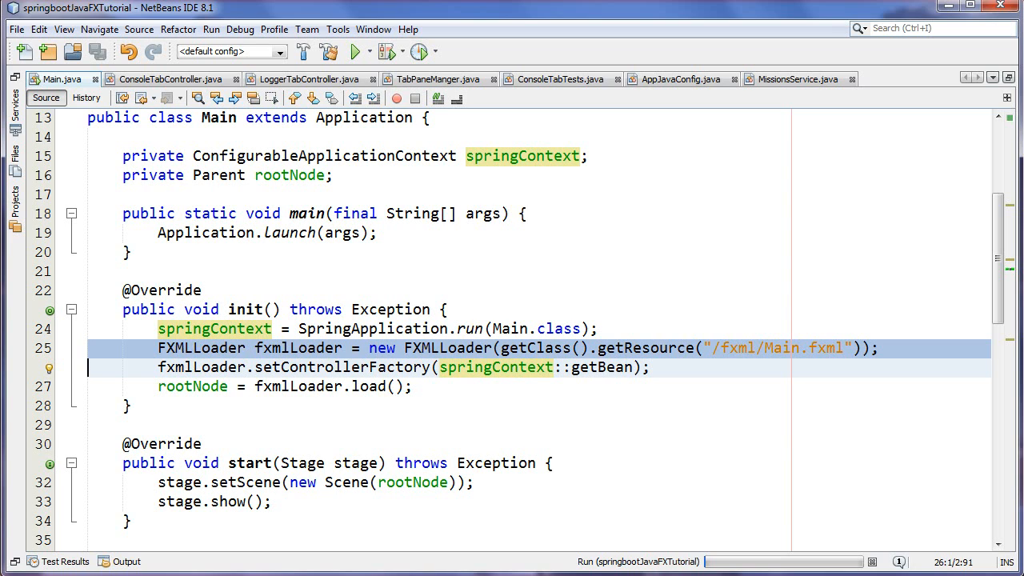
# Step: Scroll through Main's start and stop methods, highlighting rootNode passed into the new Scene
pyautogui.scroll(-3)
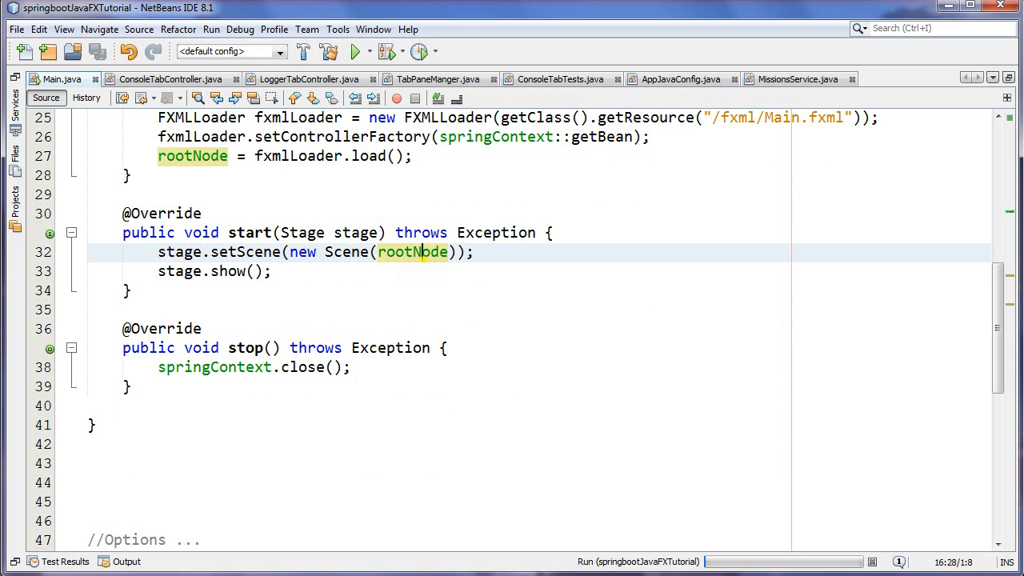
pyautogui.doubleClick(413, 253)
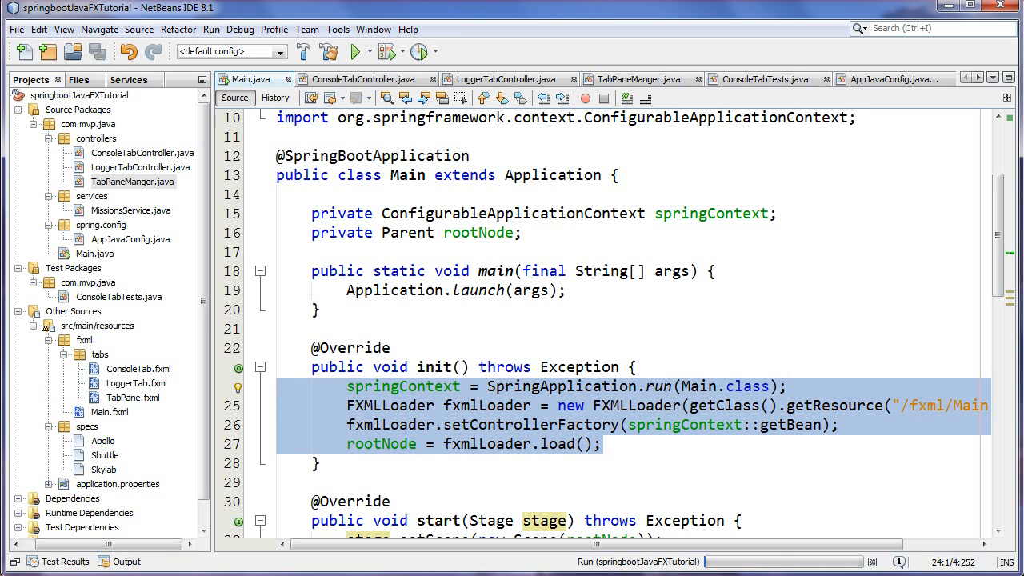
# Step: Switch to the ConsoleTabTests.java integration test
pyautogui.click(761, 78)
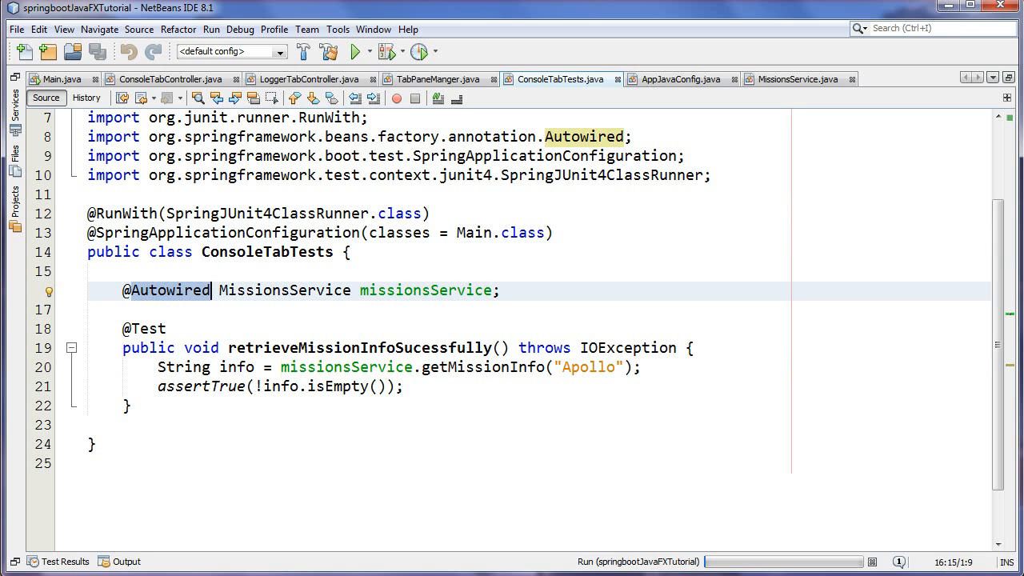
pyautogui.doubleClick(283, 289)
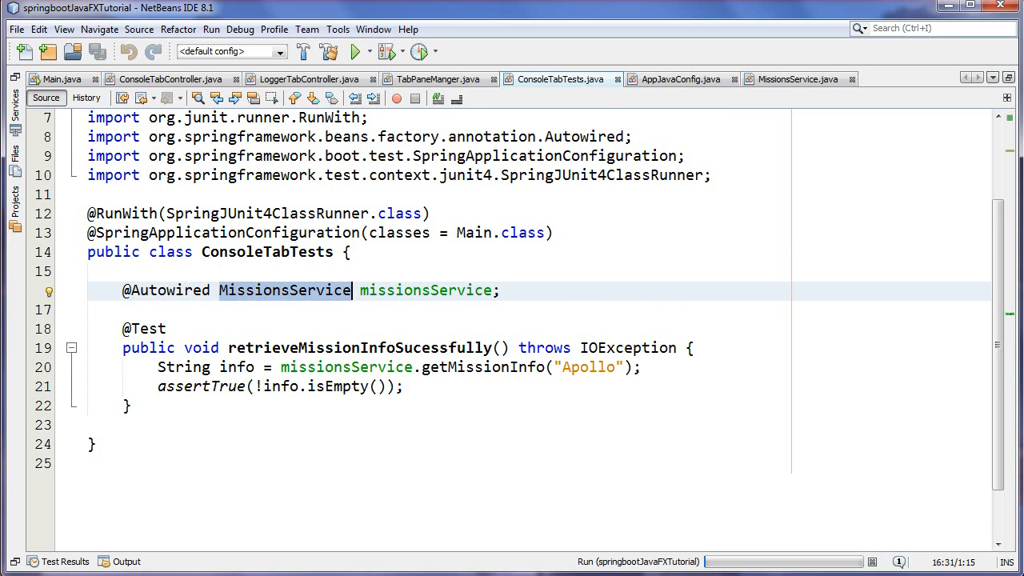
pyautogui.scroll(-3)
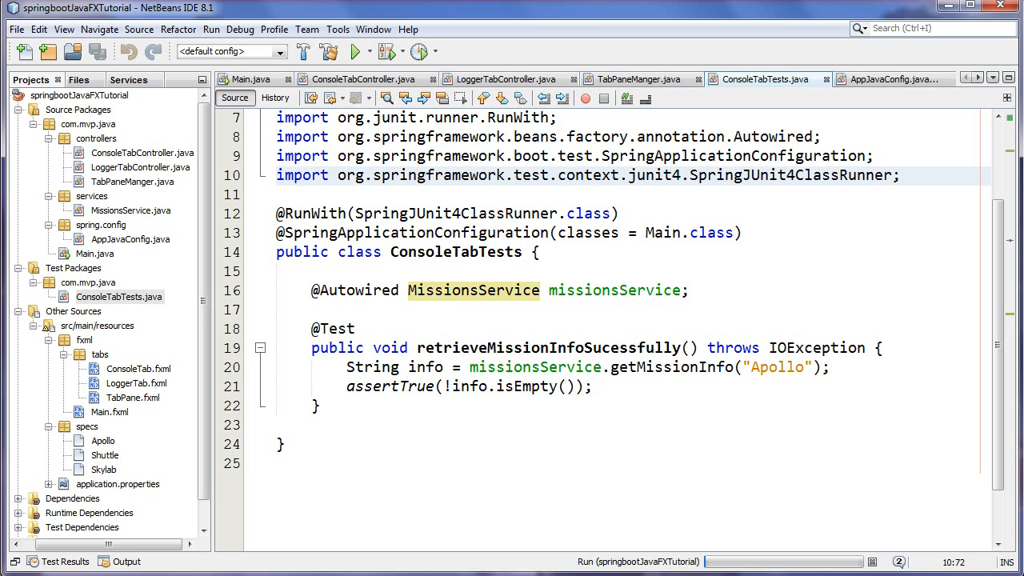
pyautogui.click(899, 174)
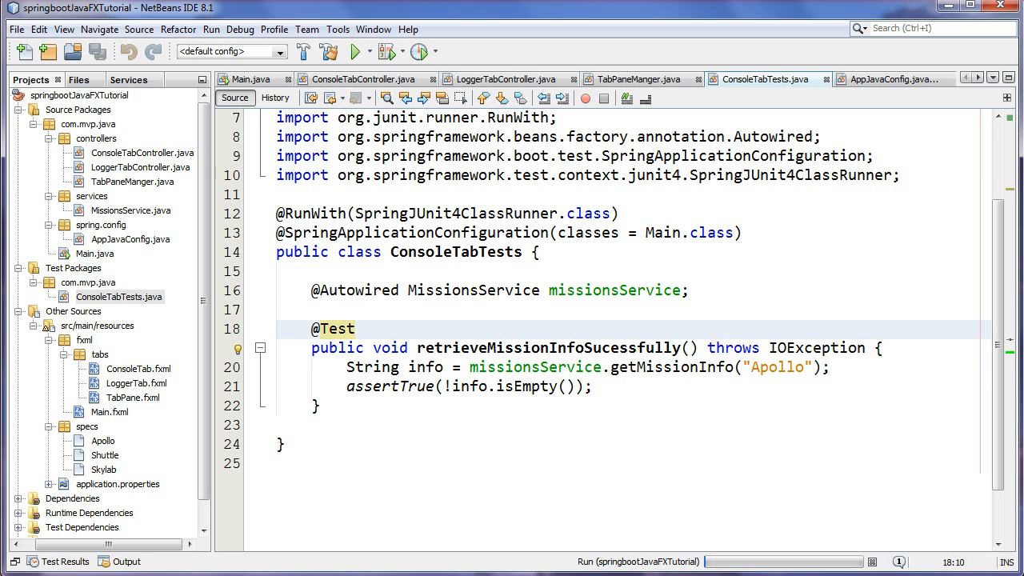
# Step: Return to Main.java beside the Projects tree
pyautogui.click(249, 79)
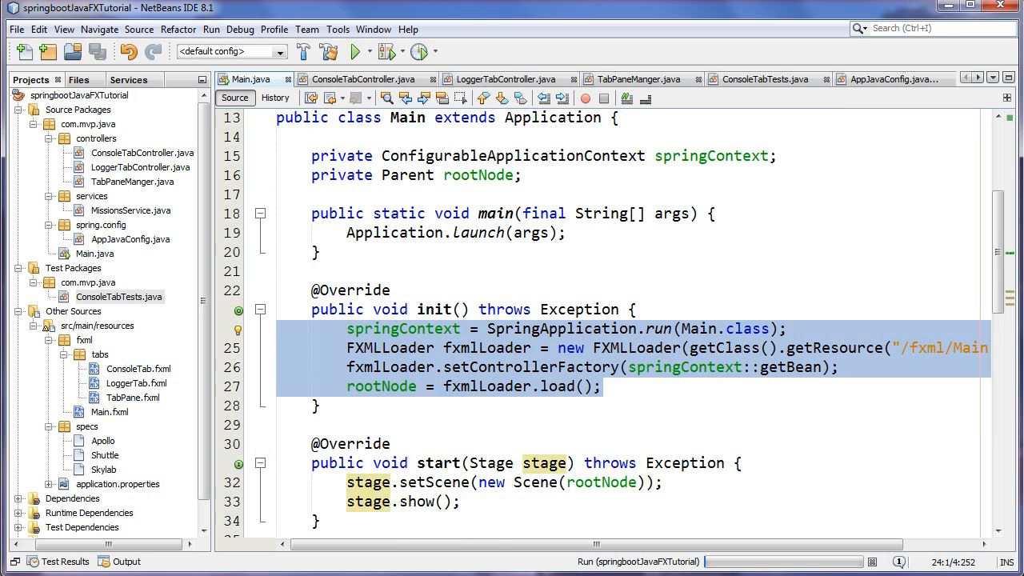
pyautogui.scroll(-3)
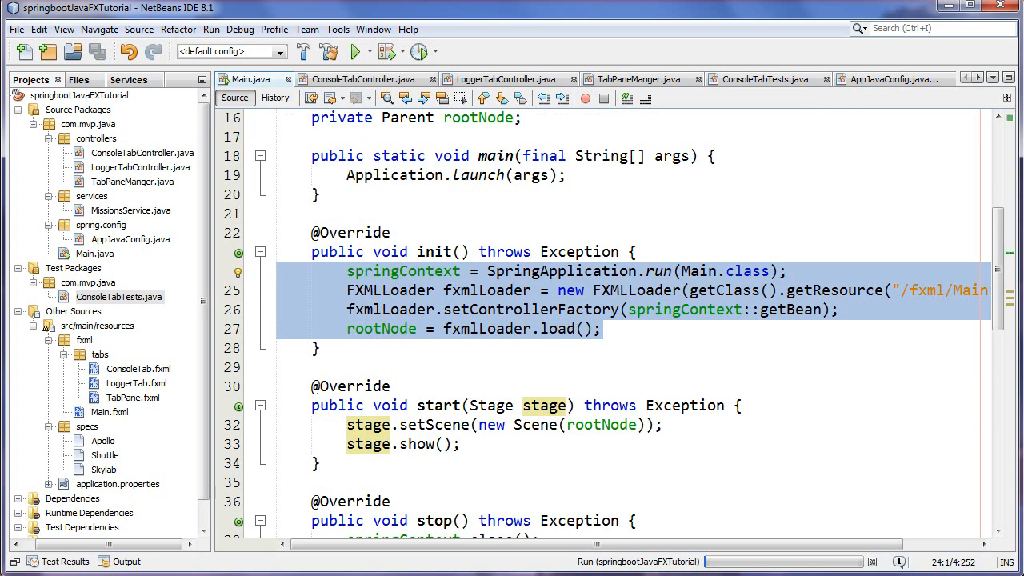